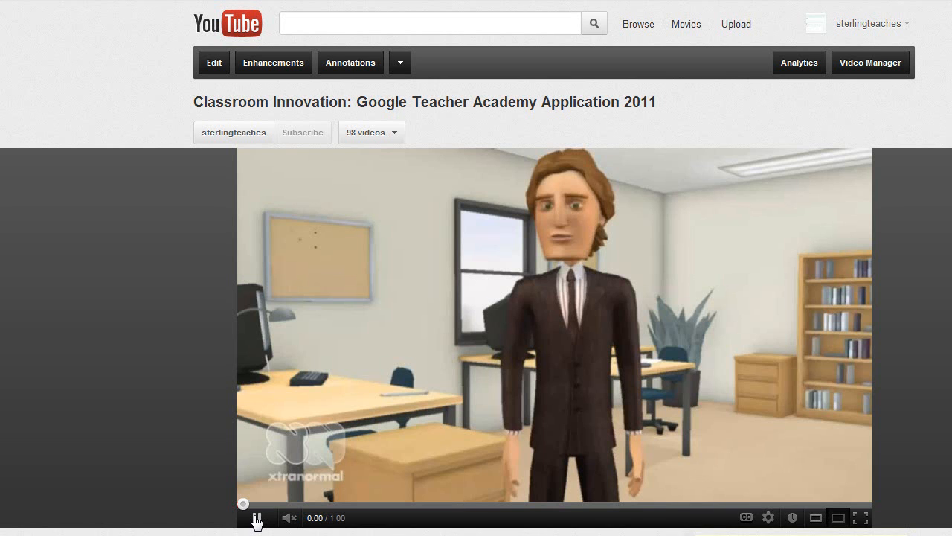
Start playing the Google Teacher Academy Application 2011 video on its watch page.
{"action": "left_click", "coordinate": [259, 518]}
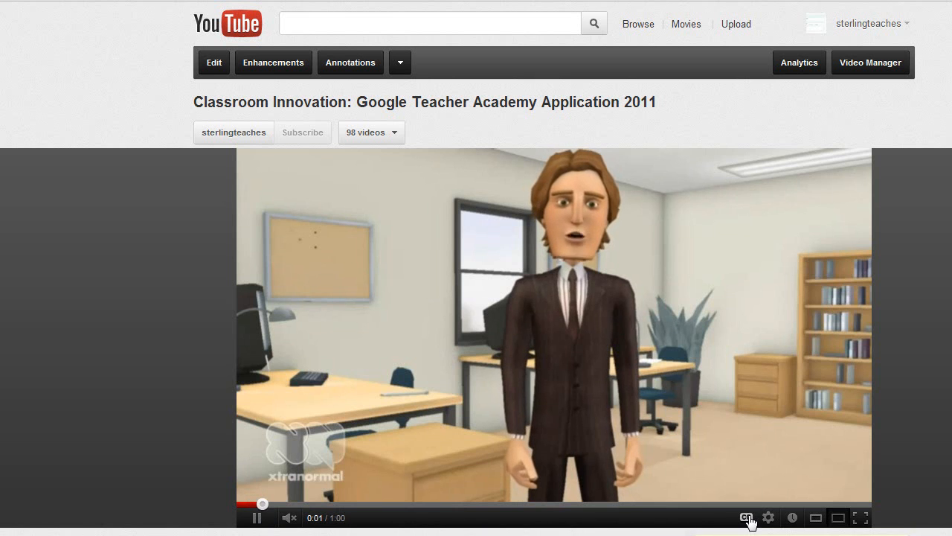
{"action": "mouse_move", "coordinate": [747, 518]}
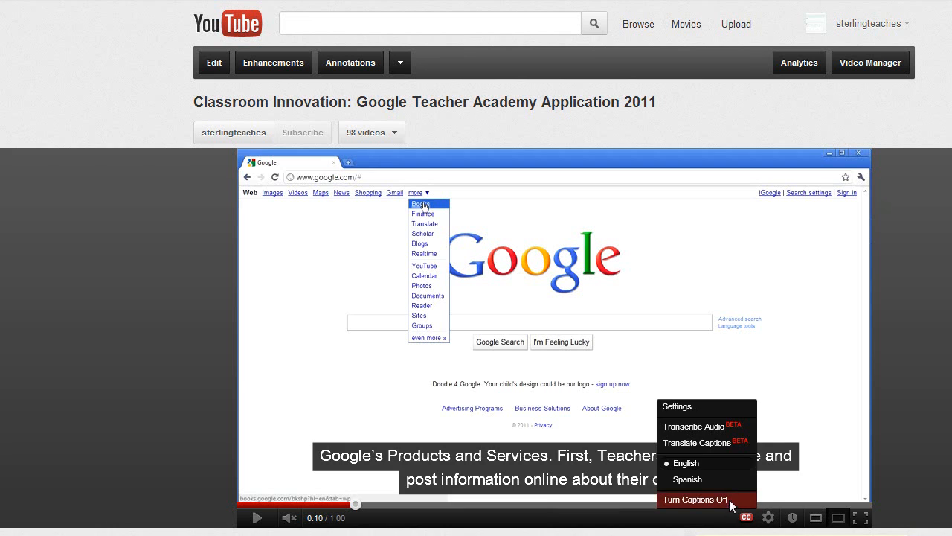
{"action": "left_click", "coordinate": [700, 500]}
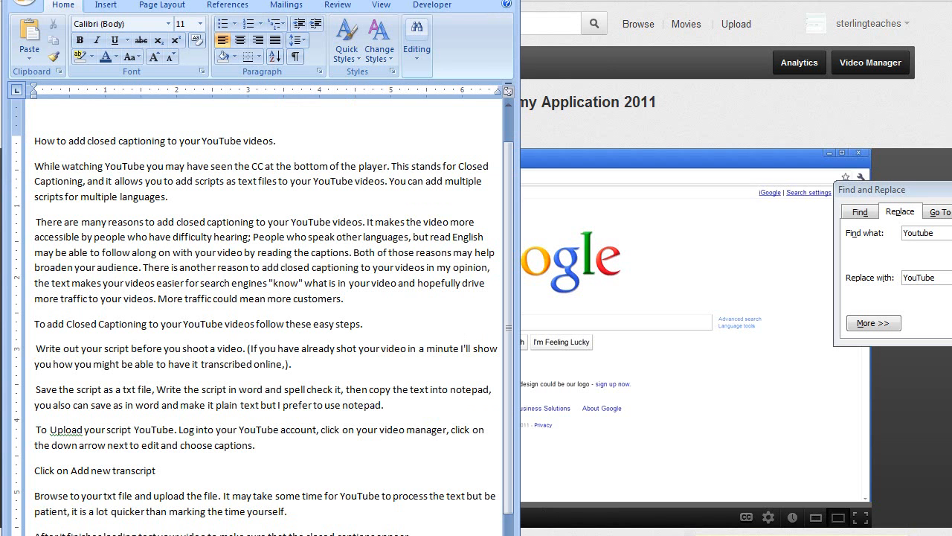
{"action": "mouse_move", "coordinate": [387, 290]}
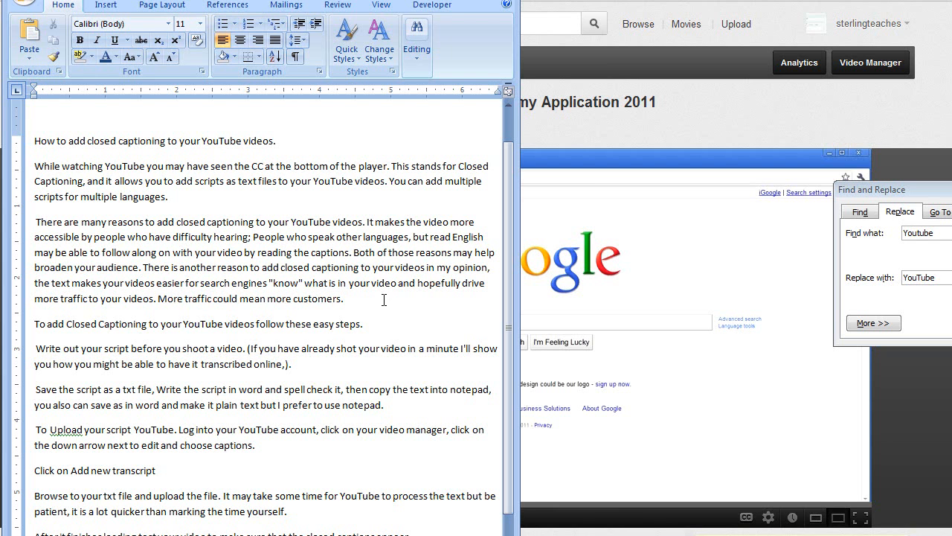
{"action": "mouse_move", "coordinate": [384, 335]}
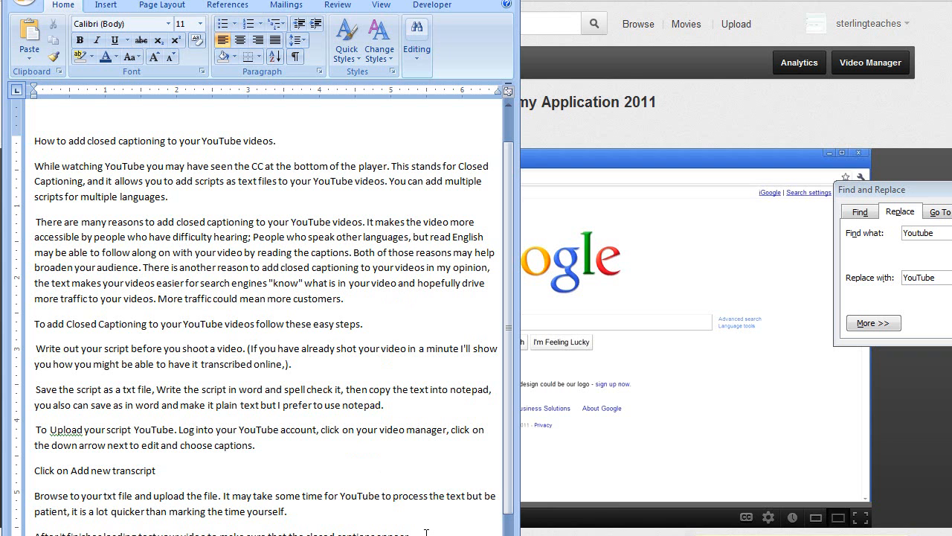
Select all of the closed-captioning script text with Ctrl+A.
{"action": "key", "text": "ctrl+a"}
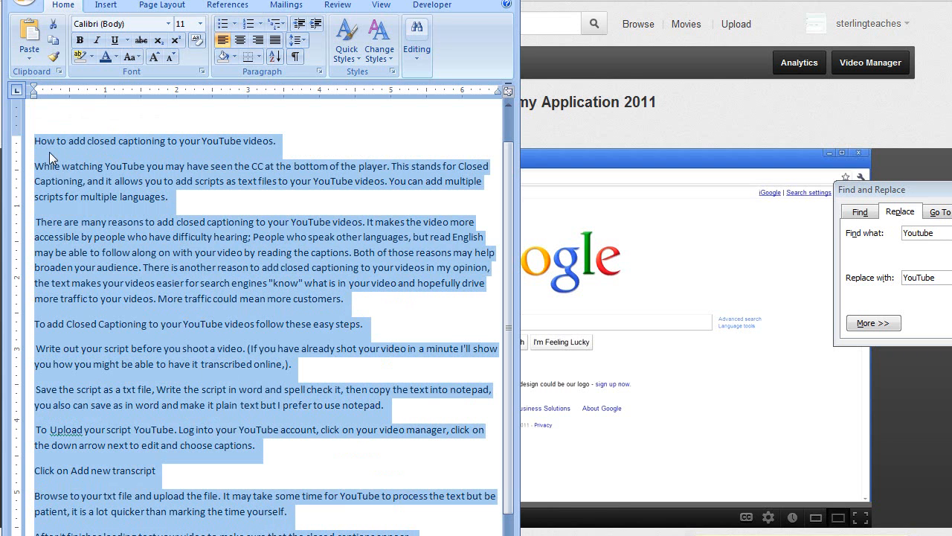
{"action": "mouse_move", "coordinate": [460, 257]}
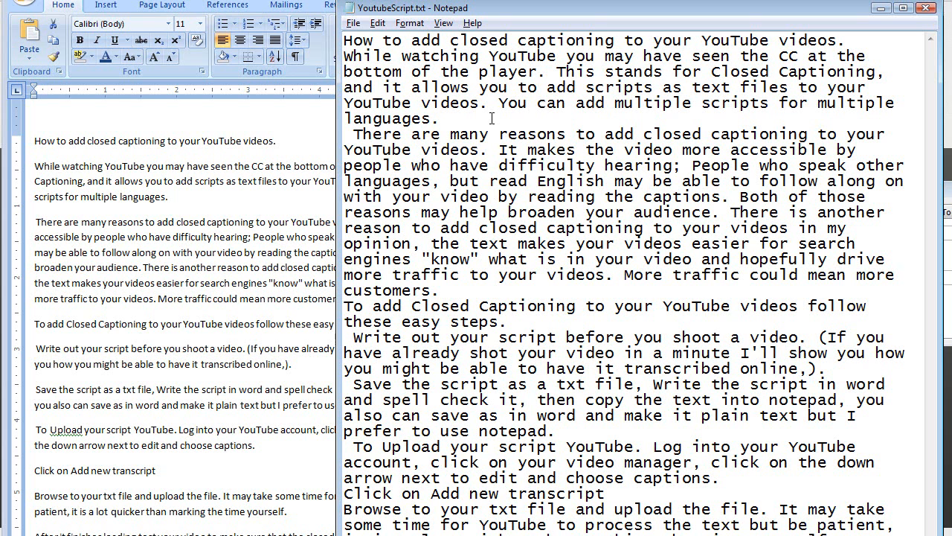
{"action": "mouse_move", "coordinate": [316, 33]}
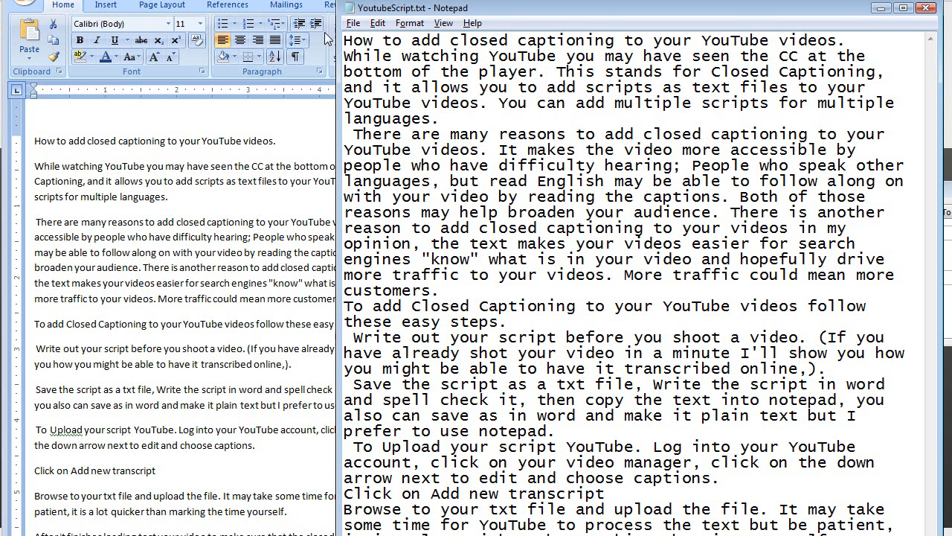
Save the script via Save As as YoutubeScript.txt, confirming replacement of the existing file.
{"action": "left_click", "coordinate": [353, 22]}
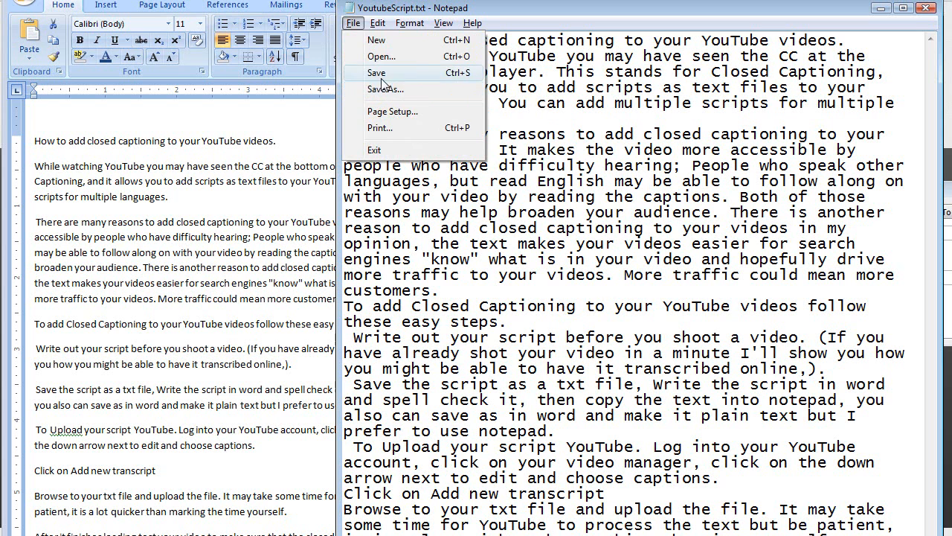
{"action": "left_click", "coordinate": [385, 89]}
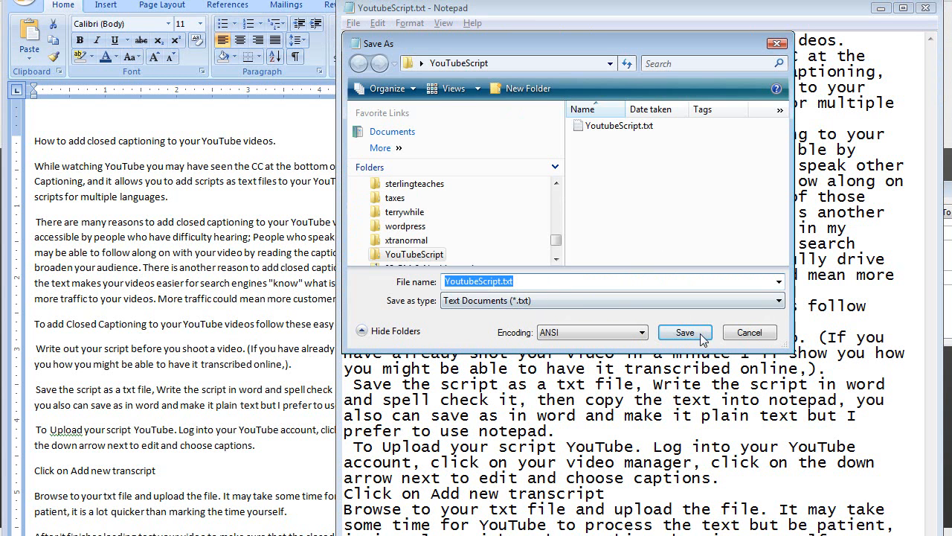
{"action": "left_click", "coordinate": [684, 332]}
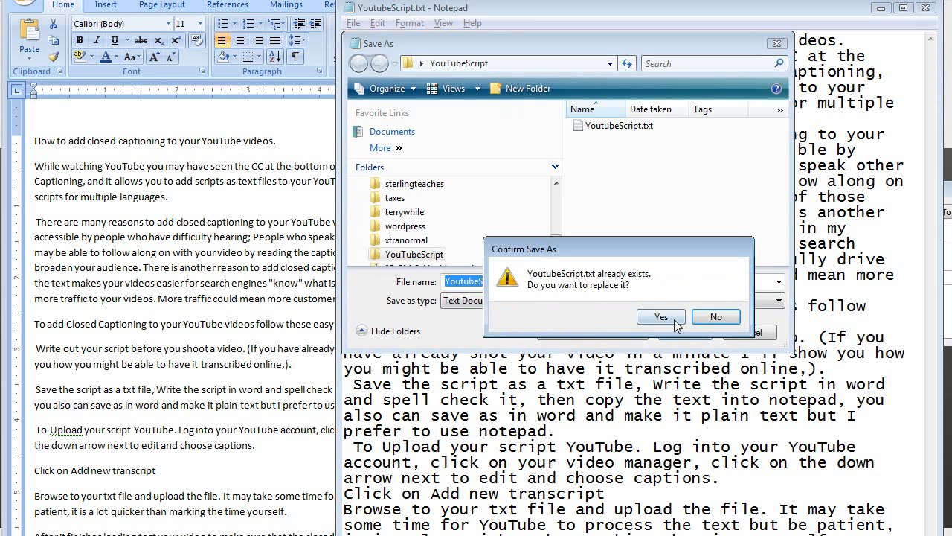
{"action": "left_click", "coordinate": [661, 316]}
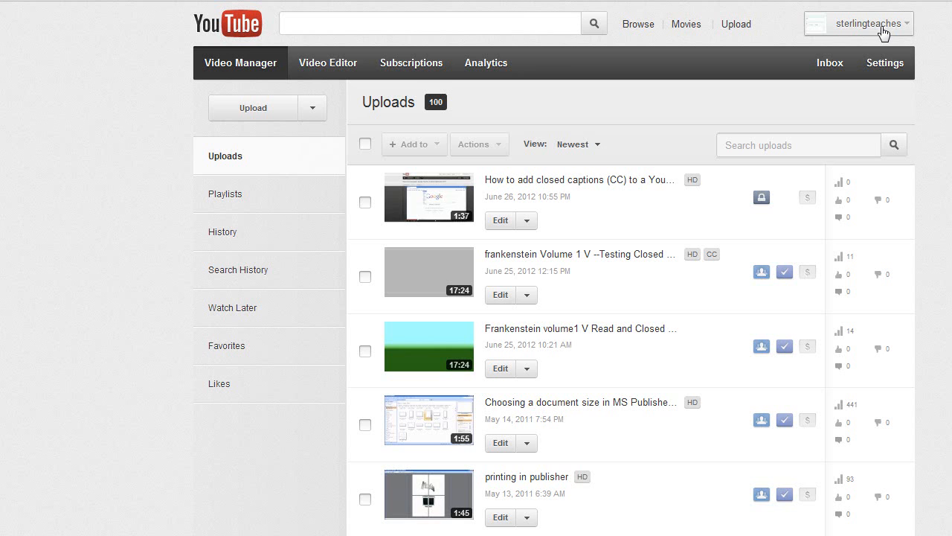
From Video Manager, choose Captions under the newest upload's Edit dropdown.
{"action": "left_click", "coordinate": [872, 24]}
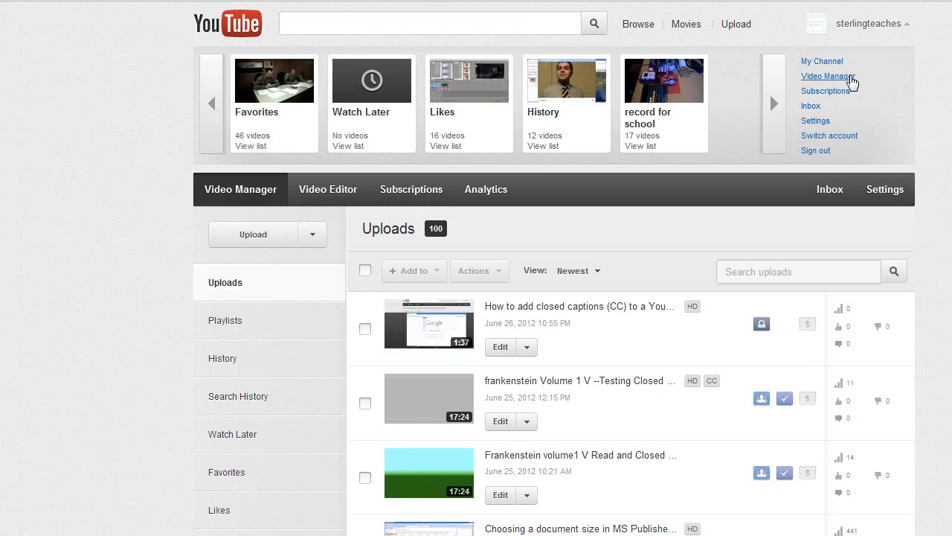
{"action": "scroll", "scroll_direction": "down", "scroll_amount": 3}
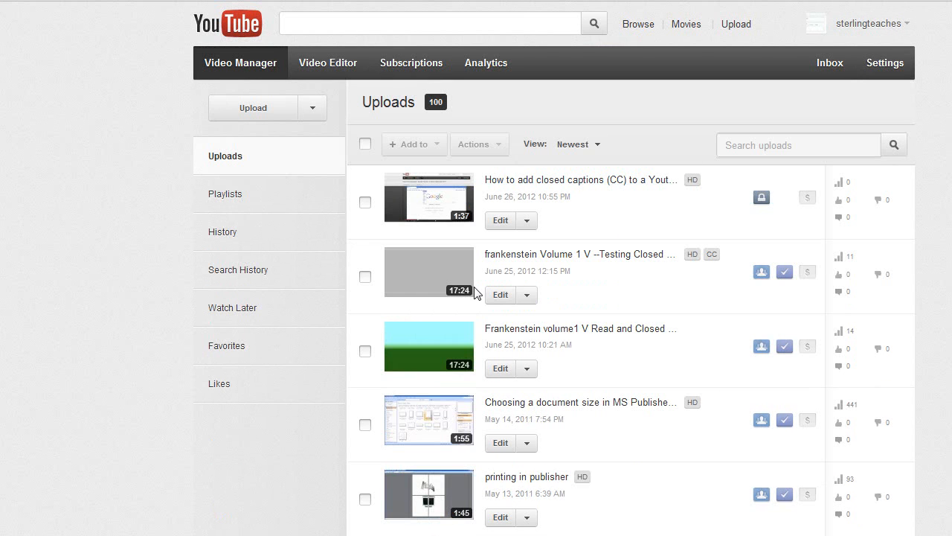
{"action": "mouse_move", "coordinate": [658, 205]}
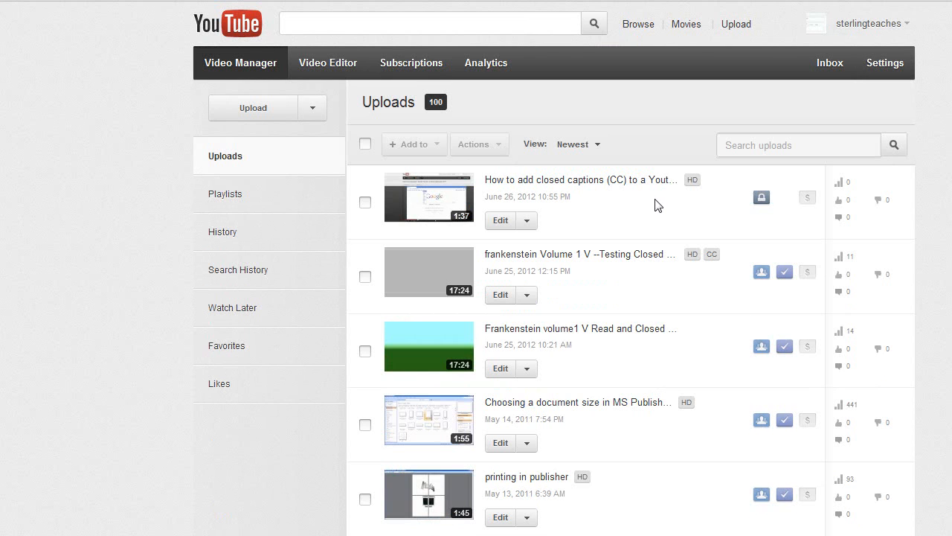
{"action": "mouse_move", "coordinate": [526, 220]}
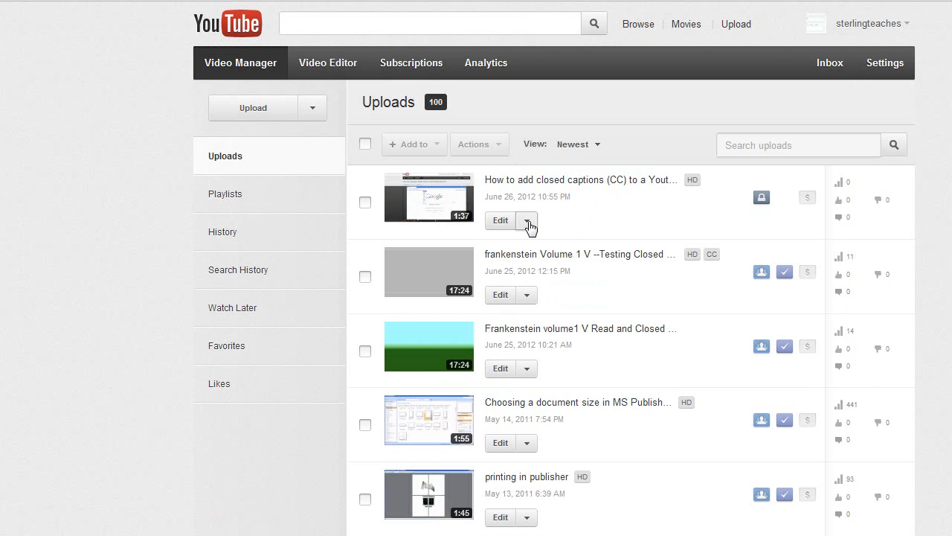
{"action": "left_click", "coordinate": [528, 220]}
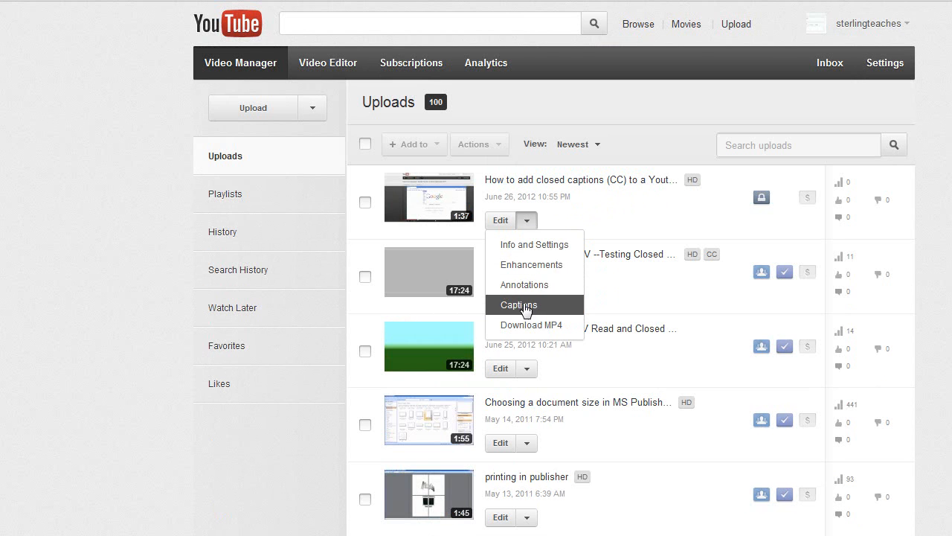
{"action": "left_click", "coordinate": [517, 303]}
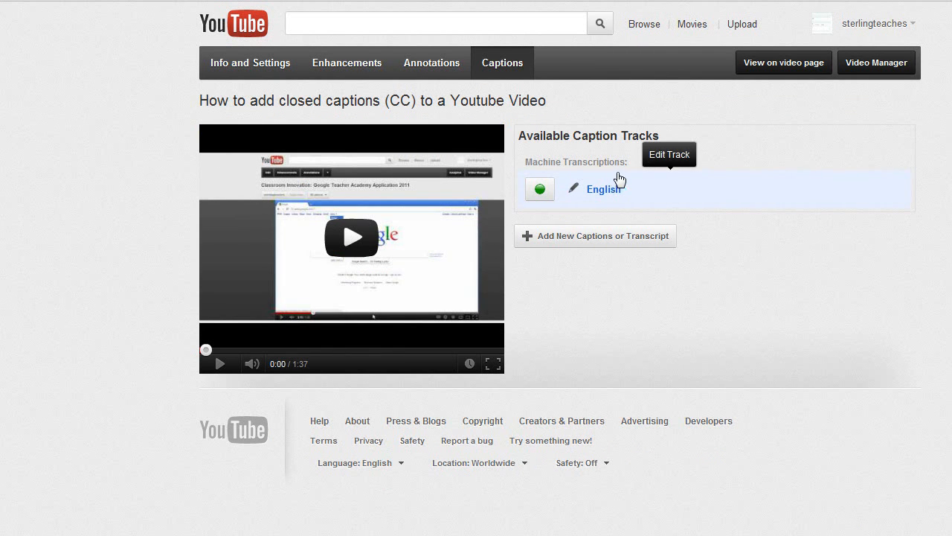
{"action": "mouse_move", "coordinate": [633, 182]}
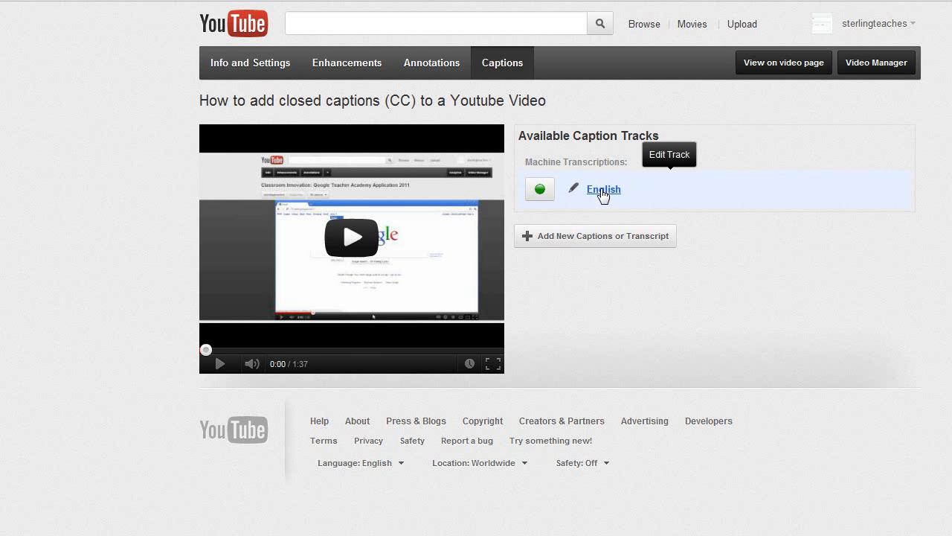
{"action": "left_click", "coordinate": [604, 191]}
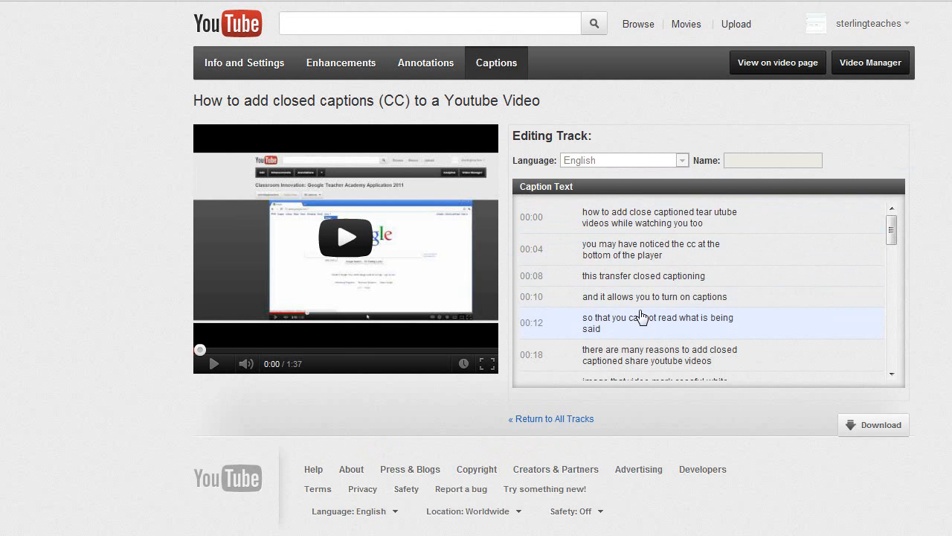
{"action": "scroll", "scroll_direction": "down", "scroll_amount": 3}
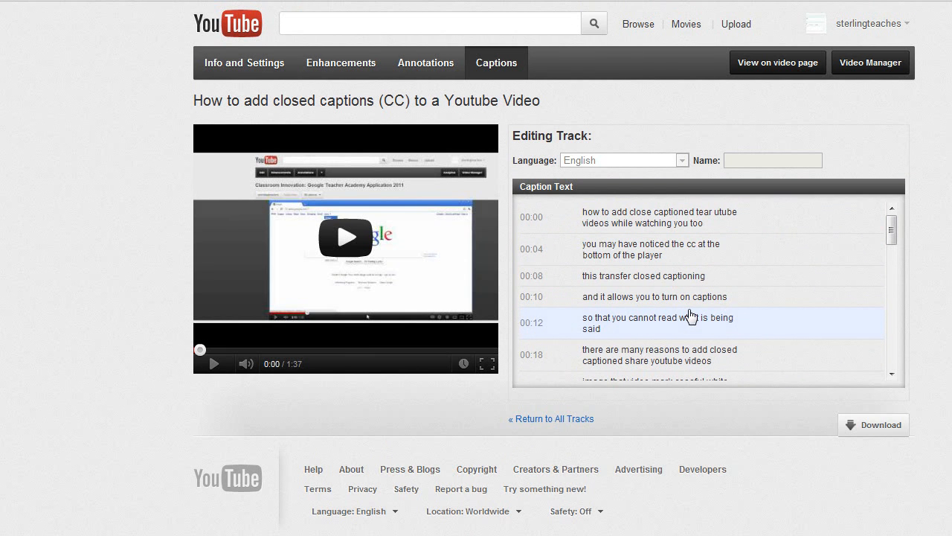
{"action": "left_click", "coordinate": [550, 418]}
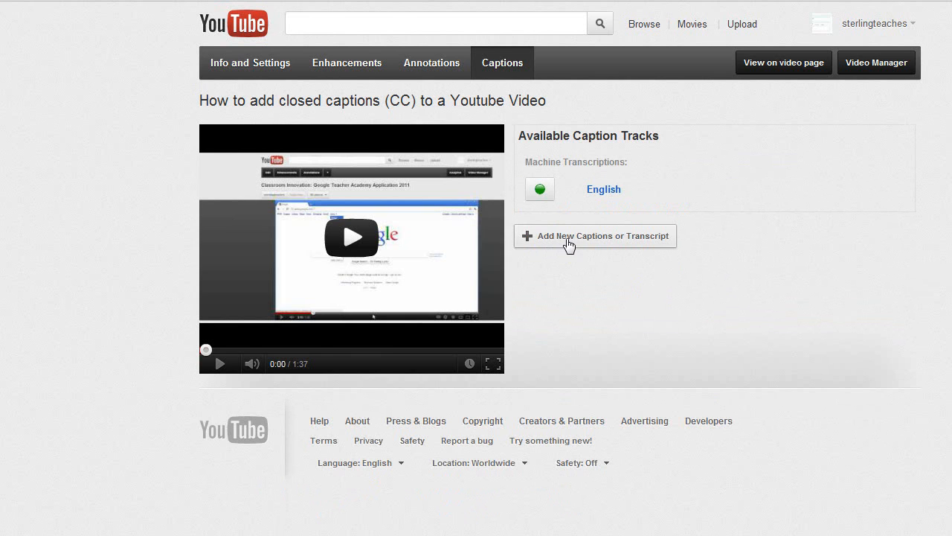
{"action": "mouse_move", "coordinate": [619, 244]}
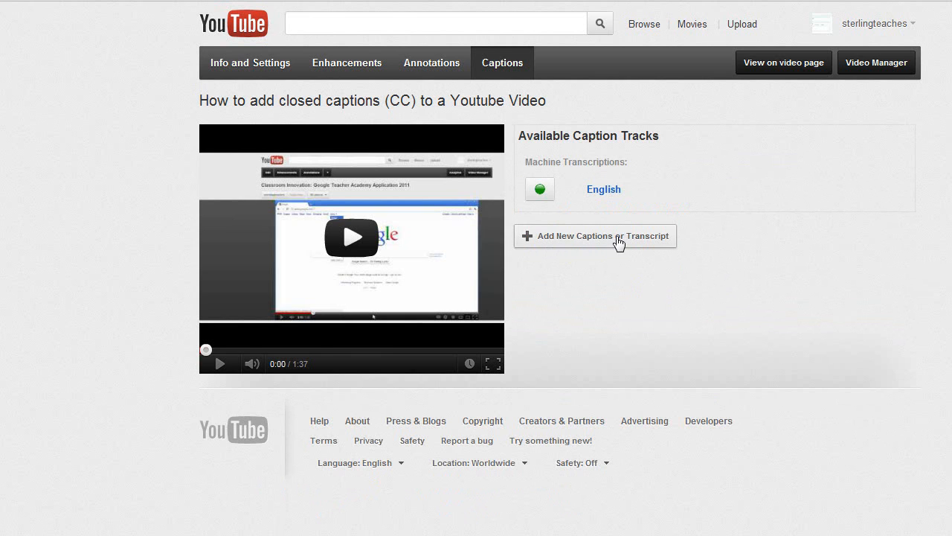
Add a new Transcript file (beta) track in English named English and browse for the file.
{"action": "left_click", "coordinate": [595, 235]}
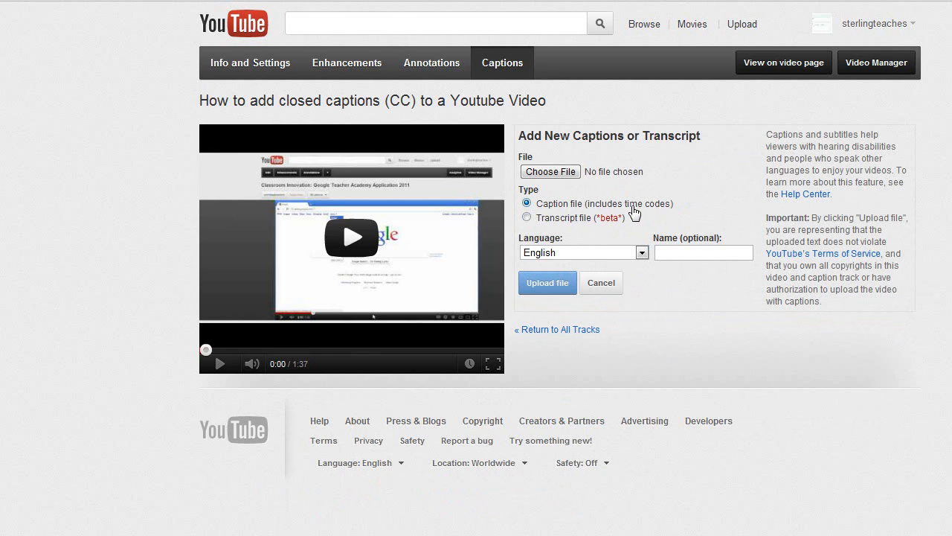
{"action": "mouse_move", "coordinate": [662, 211]}
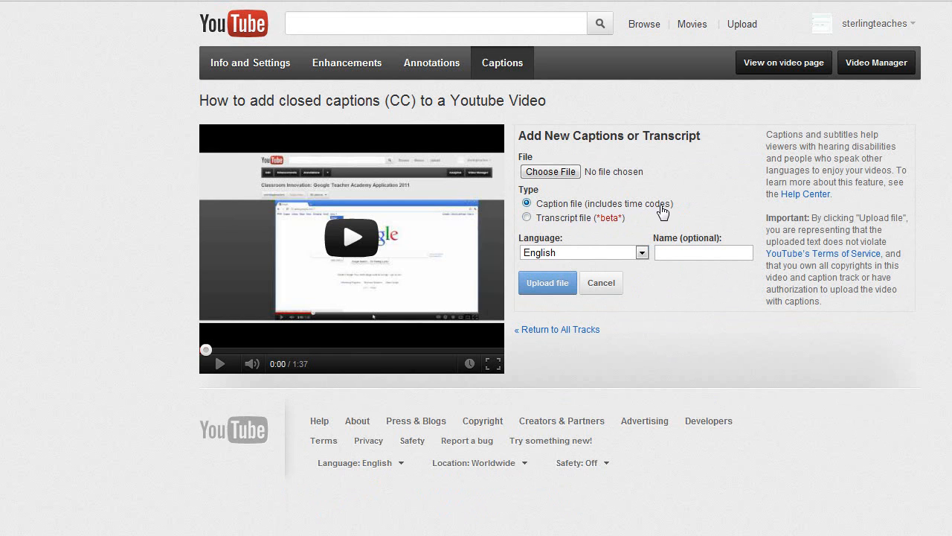
{"action": "mouse_move", "coordinate": [643, 214]}
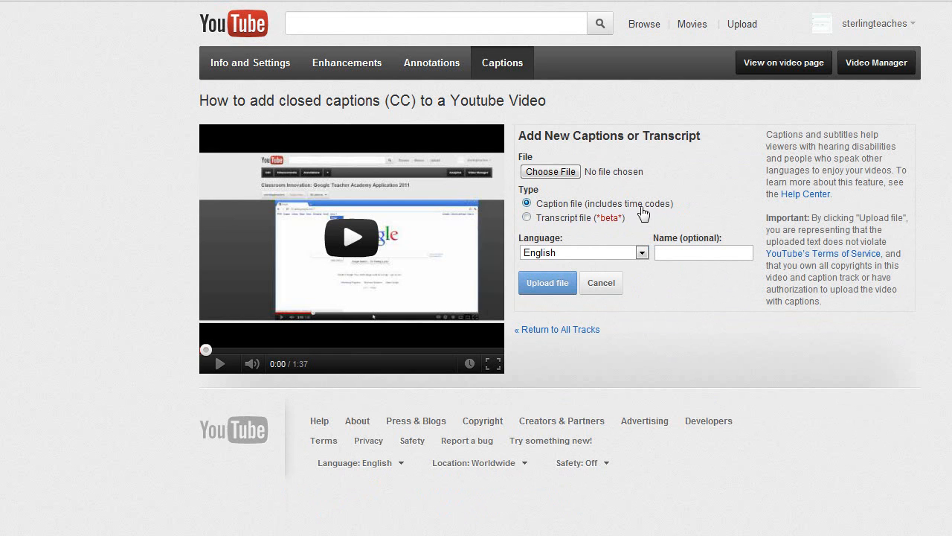
{"action": "mouse_move", "coordinate": [667, 207]}
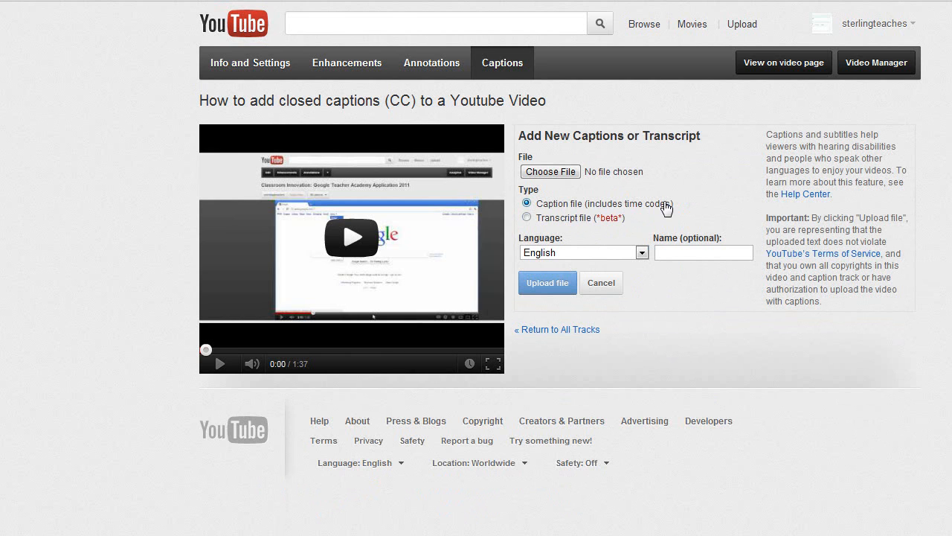
{"action": "mouse_move", "coordinate": [626, 210]}
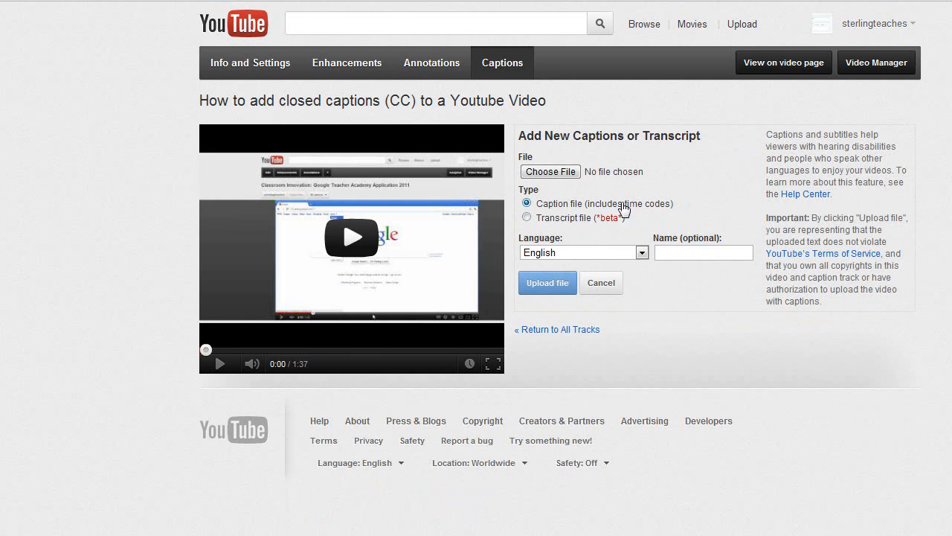
{"action": "mouse_move", "coordinate": [658, 211]}
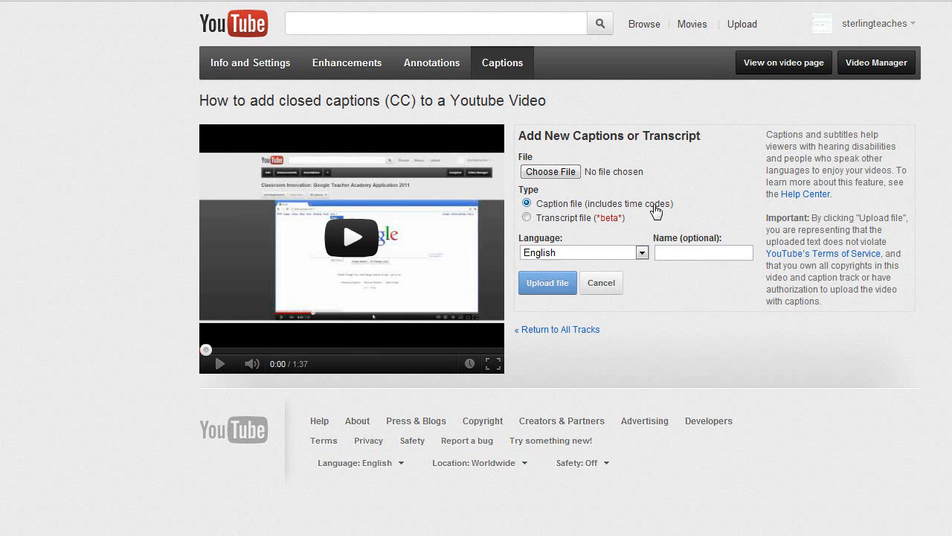
{"action": "left_click", "coordinate": [527, 217]}
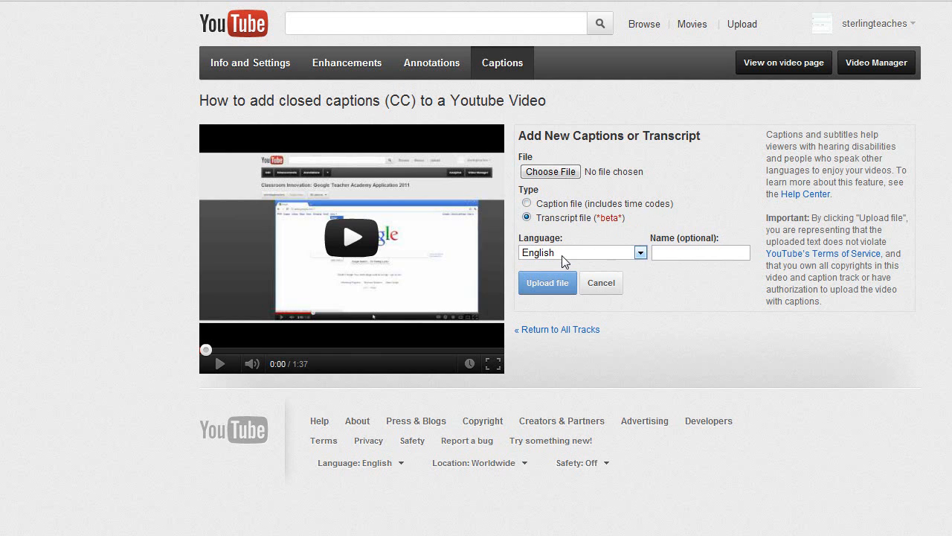
{"action": "type", "text": "English"}
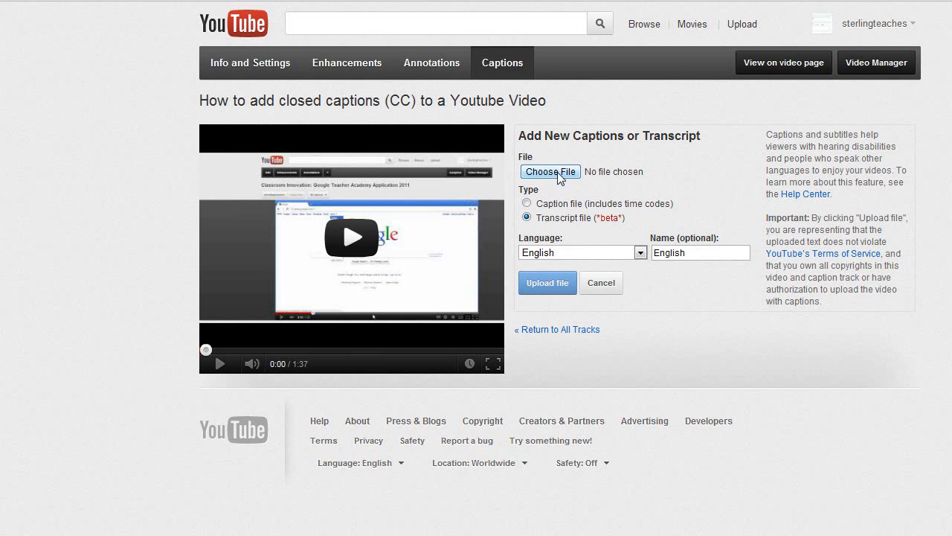
{"action": "left_click", "coordinate": [551, 171]}
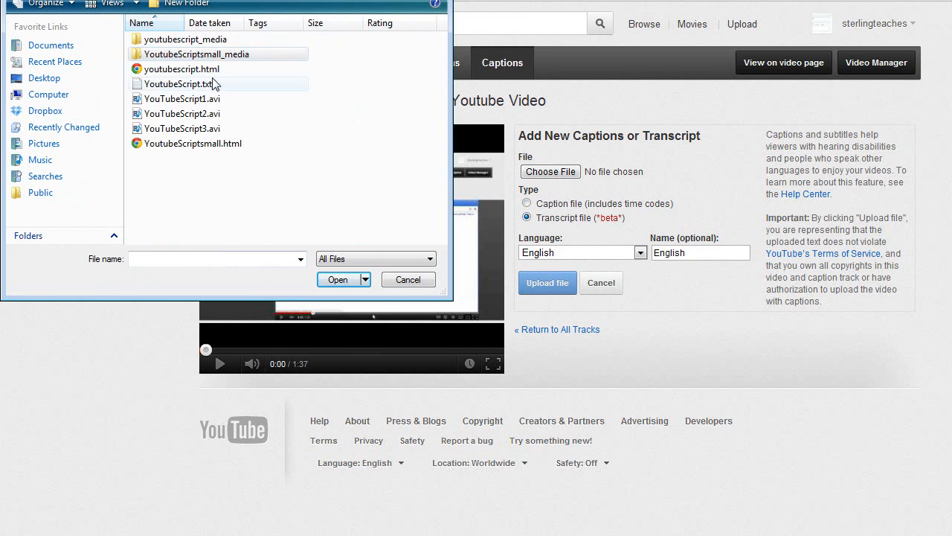
Select YouTubeScript.txt in the Open dialog and confirm it for upload.
{"action": "left_click", "coordinate": [177, 83]}
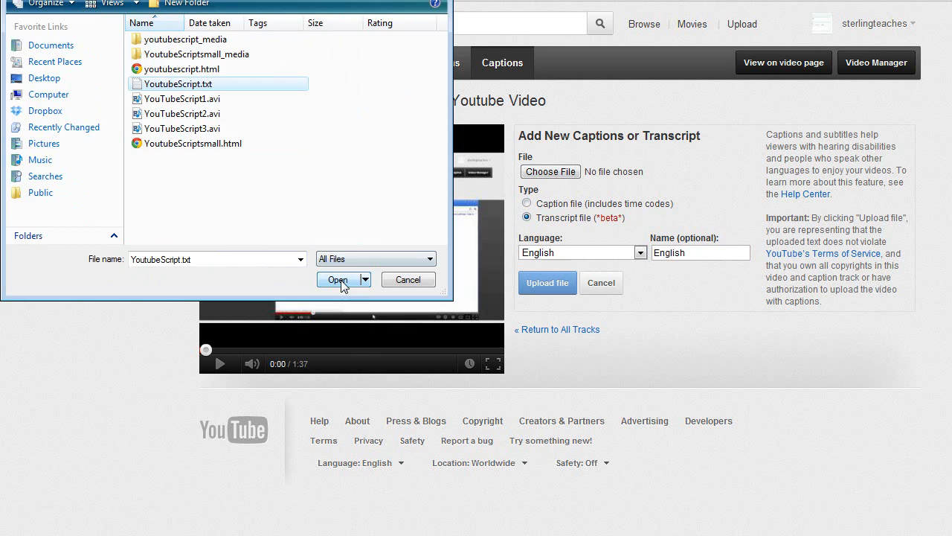
{"action": "left_click", "coordinate": [337, 279]}
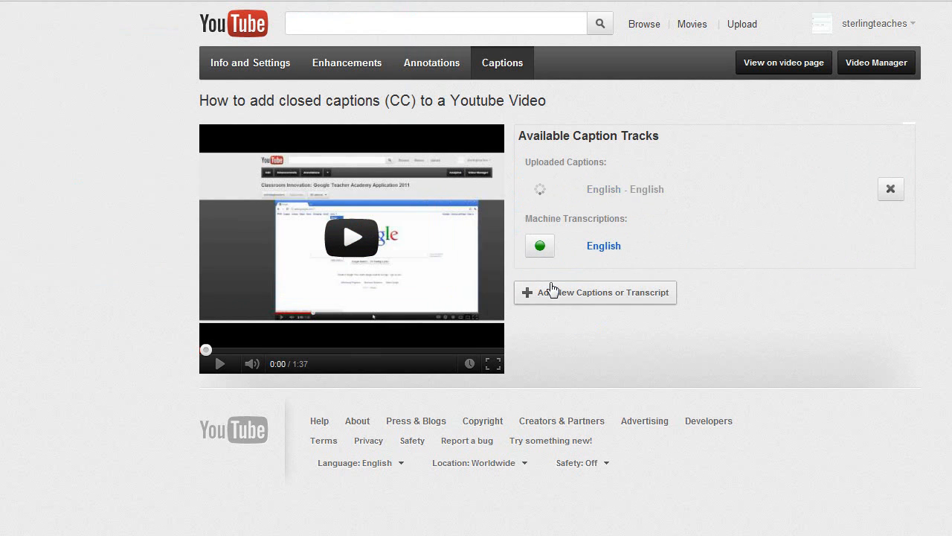
{"action": "mouse_move", "coordinate": [631, 198]}
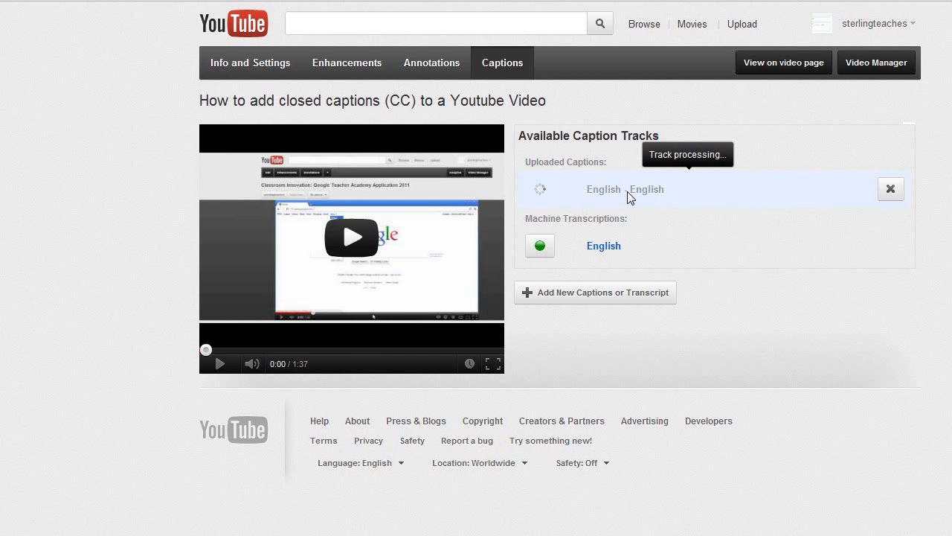
{"action": "mouse_move", "coordinate": [586, 180]}
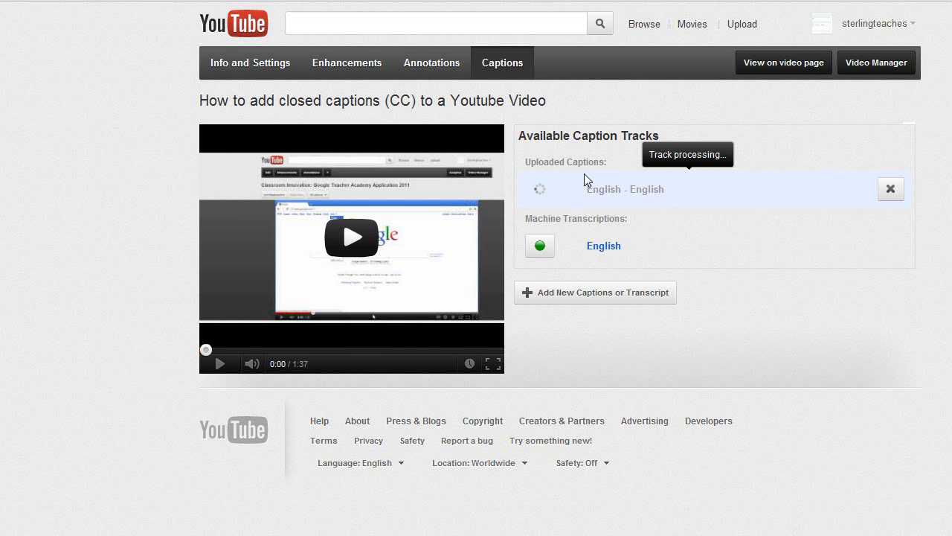
{"action": "mouse_move", "coordinate": [580, 221]}
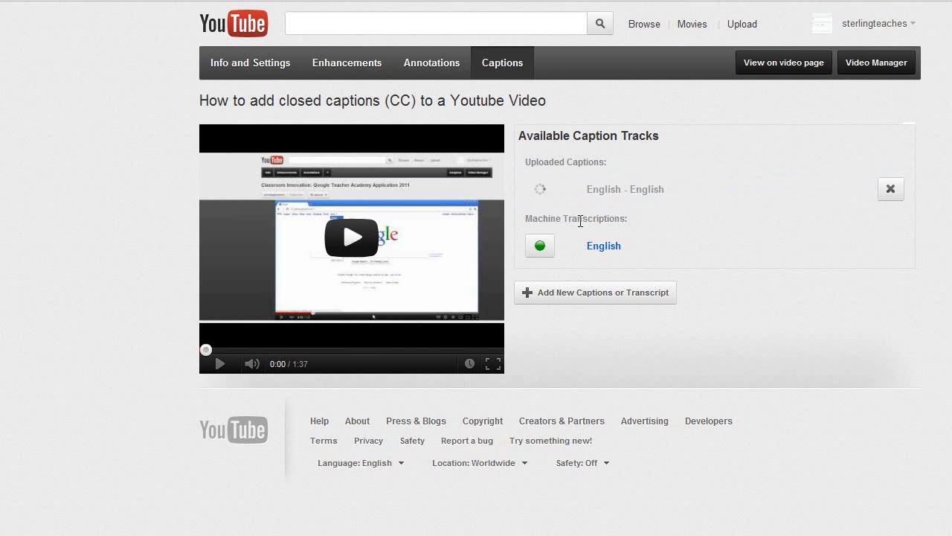
{"action": "mouse_move", "coordinate": [625, 219]}
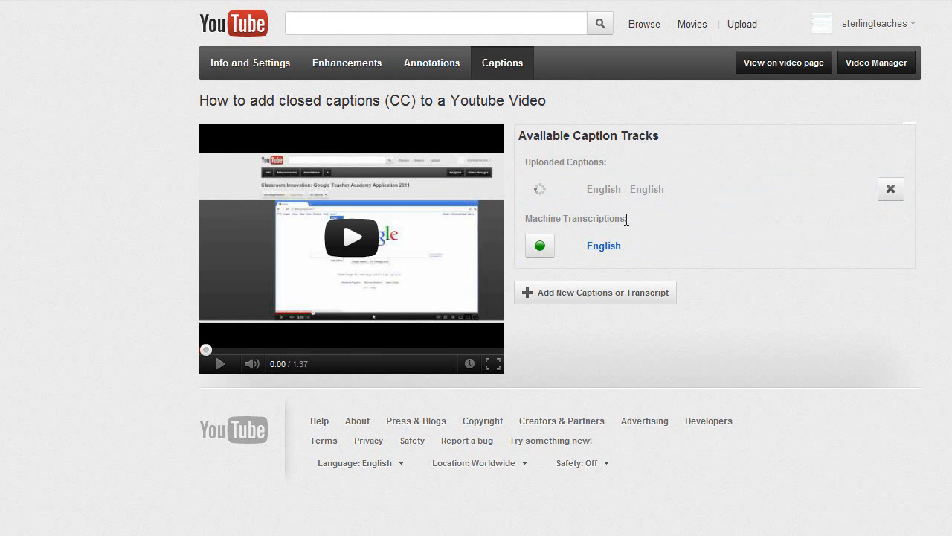
{"action": "mouse_move", "coordinate": [625, 286]}
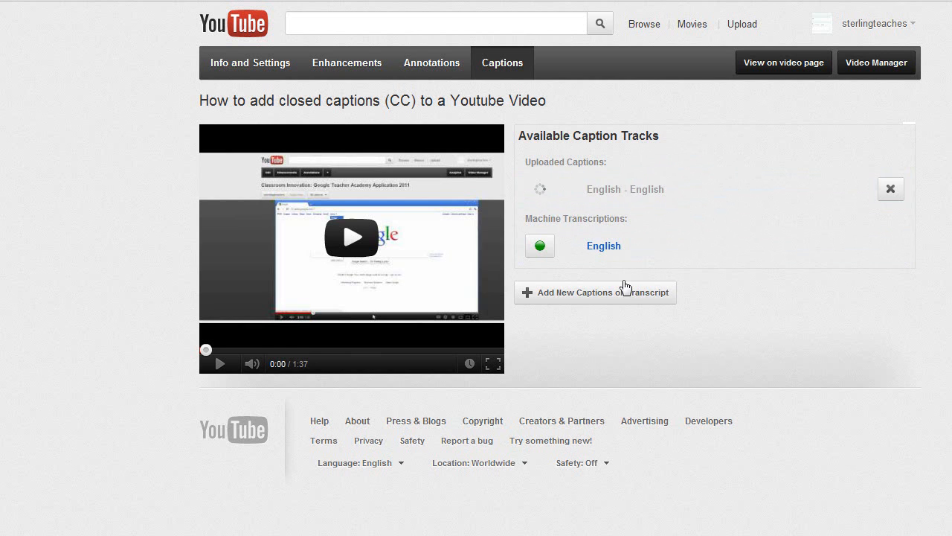
{"action": "mouse_move", "coordinate": [623, 300]}
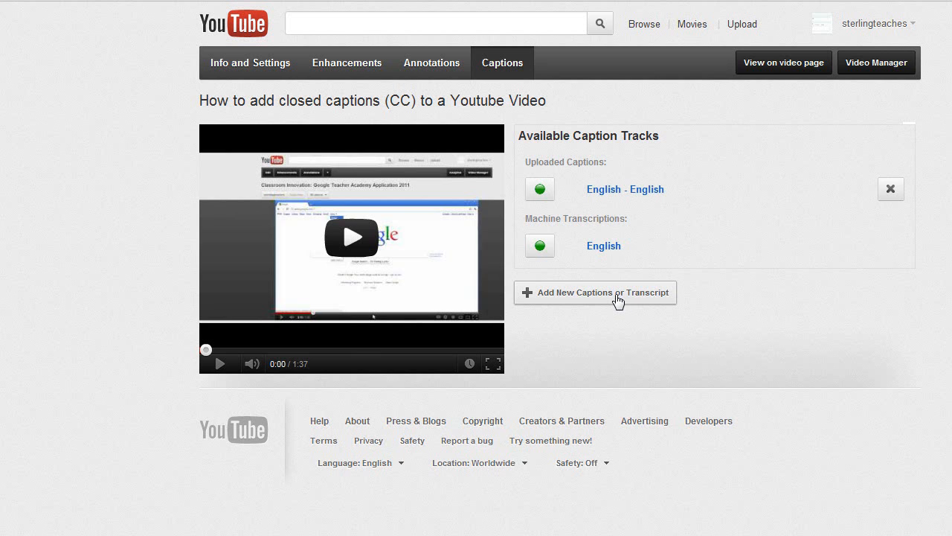
{"action": "mouse_move", "coordinate": [613, 300]}
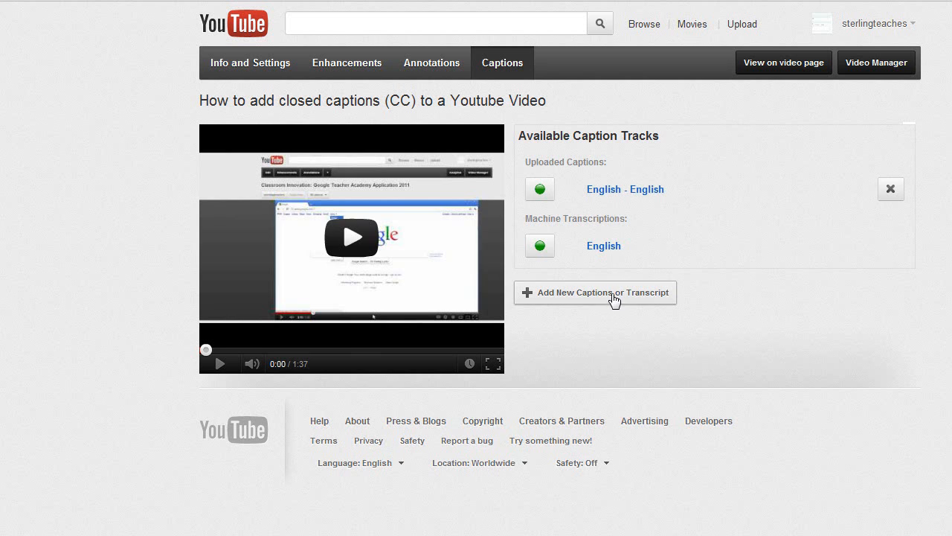
{"action": "mouse_move", "coordinate": [352, 240]}
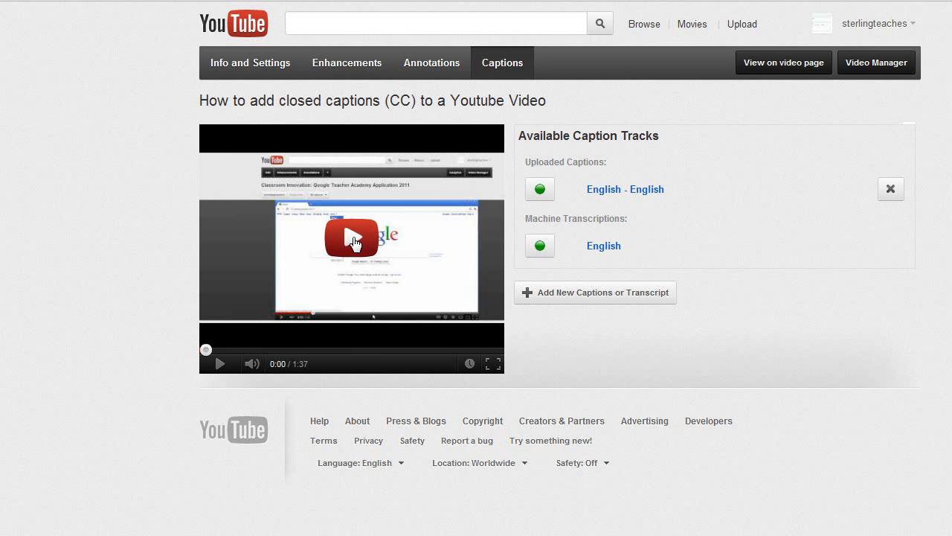
Play the tutorial video and turn on CC so the uploaded transcript shows as subtitles.
{"action": "left_click", "coordinate": [354, 241]}
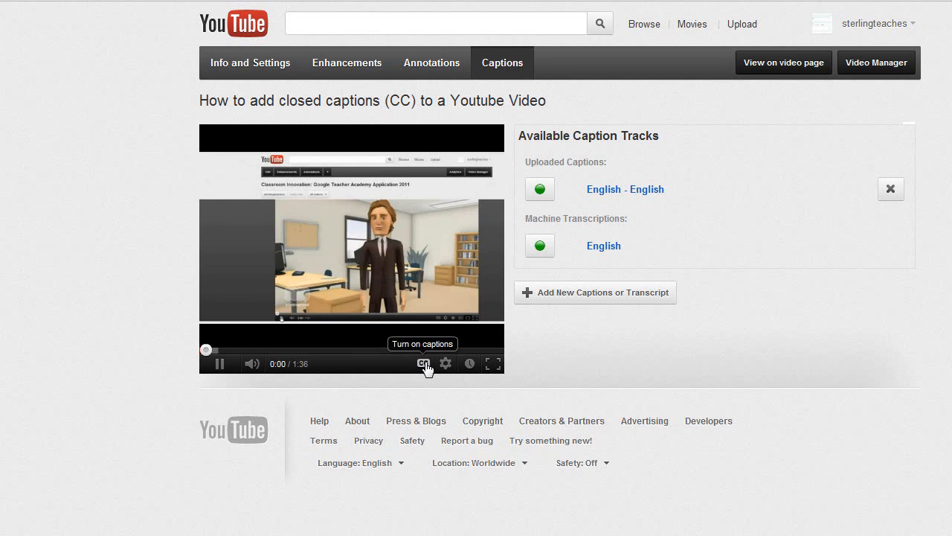
{"action": "left_click", "coordinate": [422, 363]}
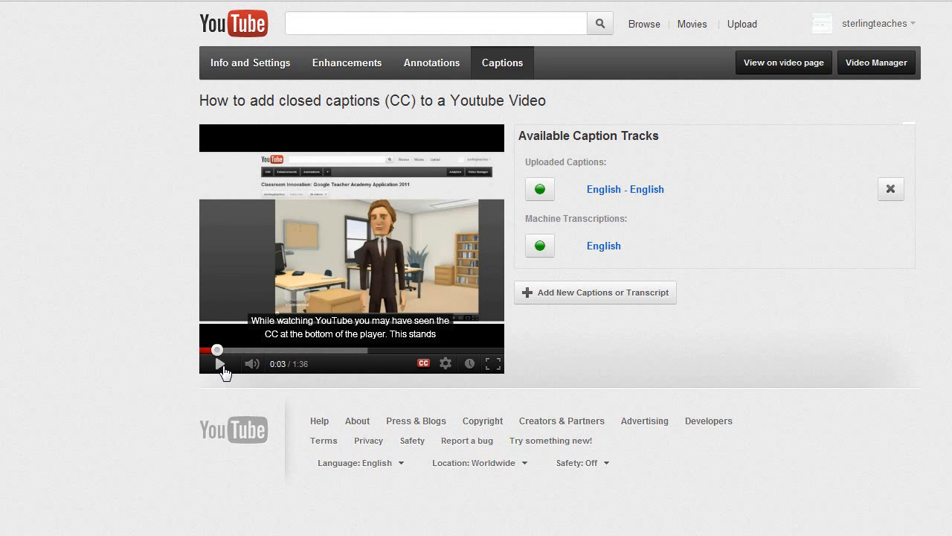
{"action": "mouse_move", "coordinate": [379, 333]}
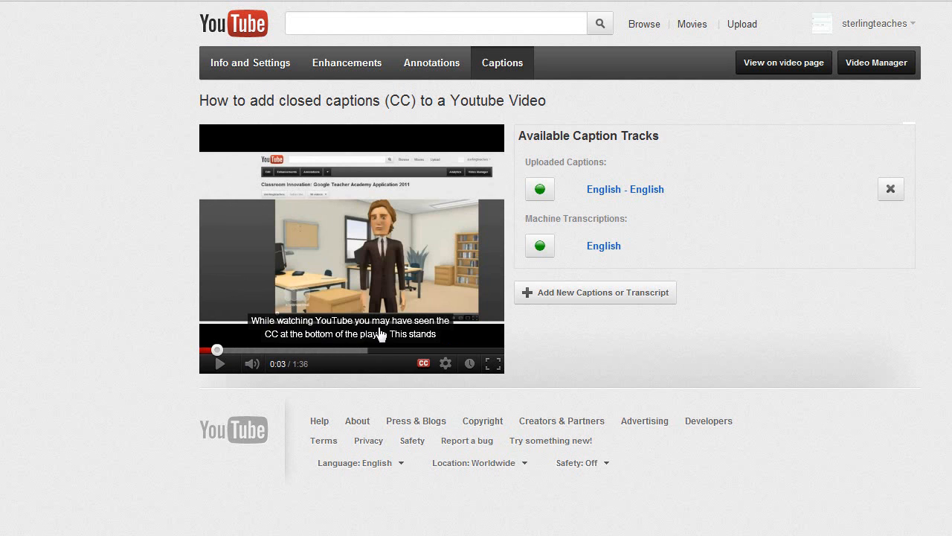
{"action": "mouse_move", "coordinate": [409, 337]}
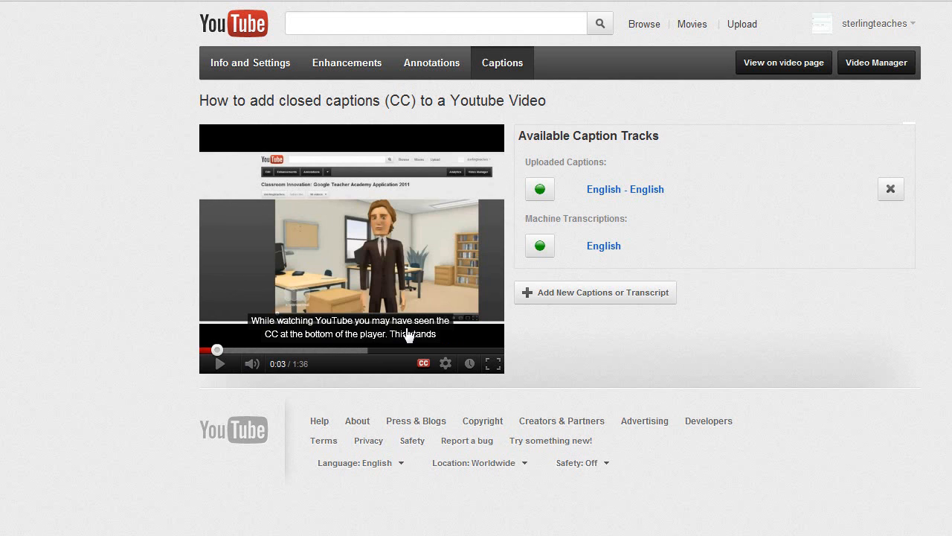